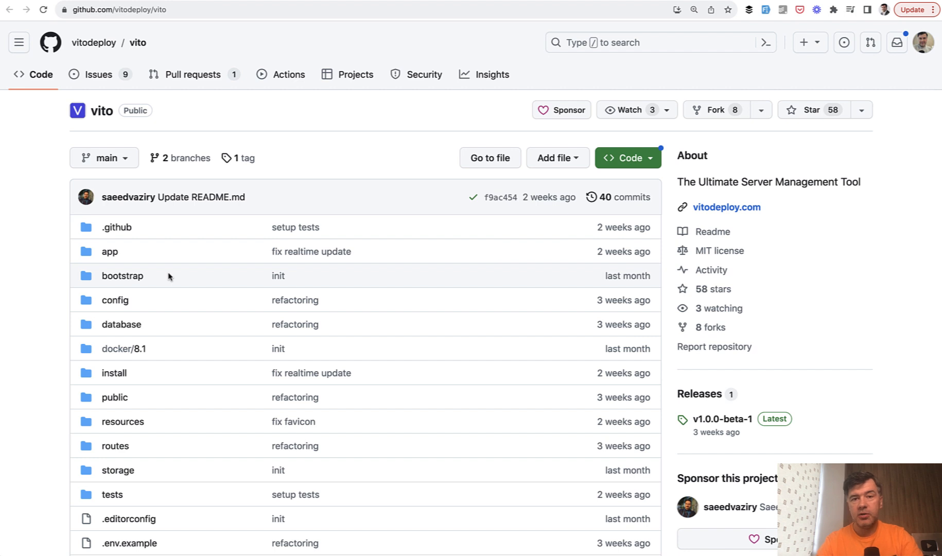
{"action": "mouse_move", "coordinate": [227, 211]}
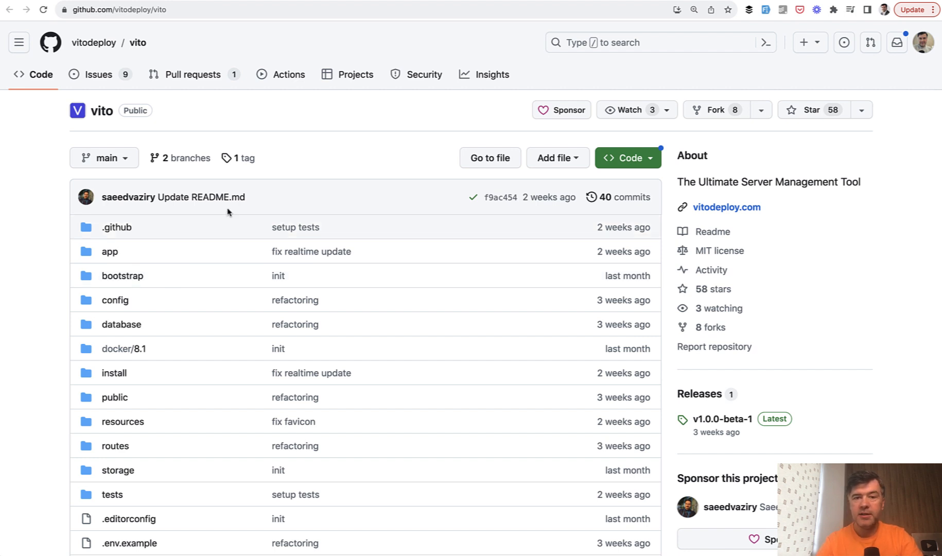
{"action": "mouse_move", "coordinate": [322, 124]}
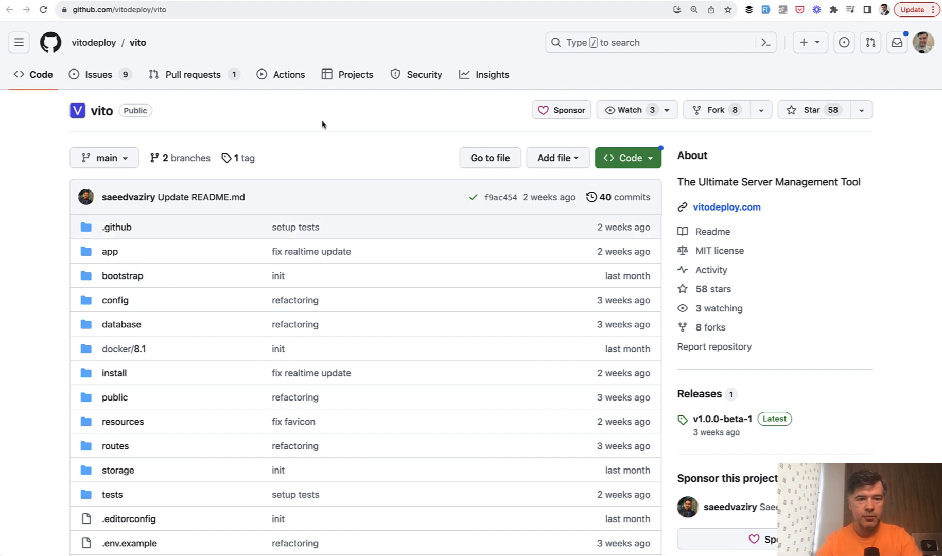
{"action": "mouse_move", "coordinate": [328, 162]}
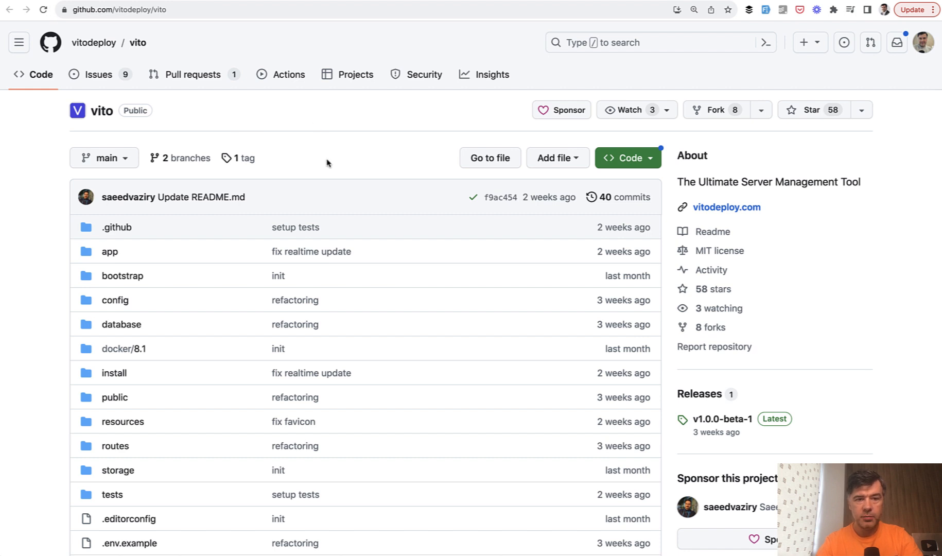
Open vitodeploy.com from the About section and scroll through its server management features.
{"action": "left_click", "coordinate": [727, 207]}
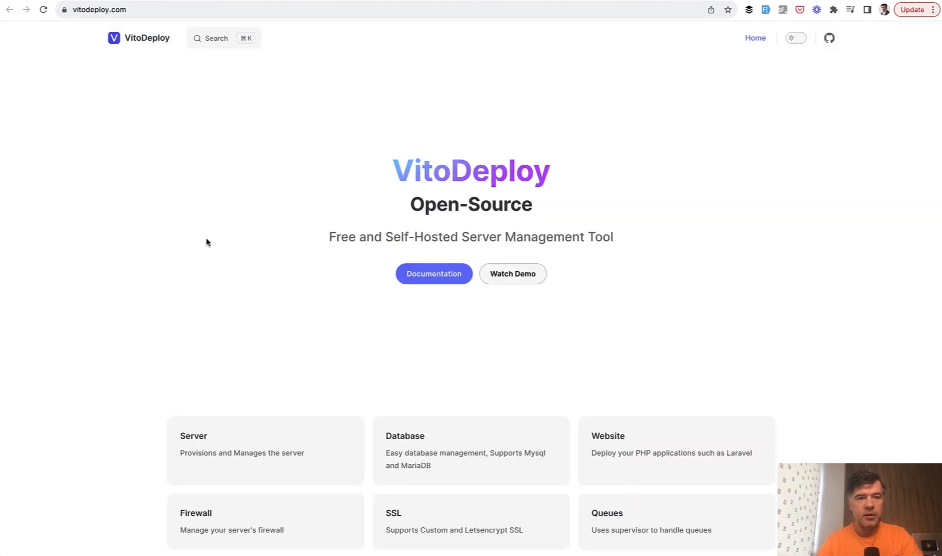
{"action": "scroll", "scroll_direction": "down", "scroll_amount": 3}
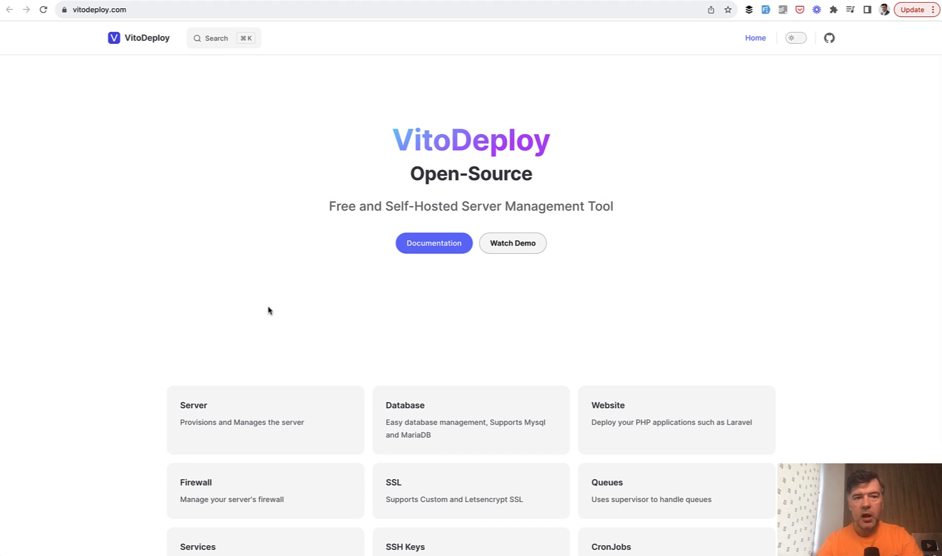
{"action": "mouse_move", "coordinate": [372, 298]}
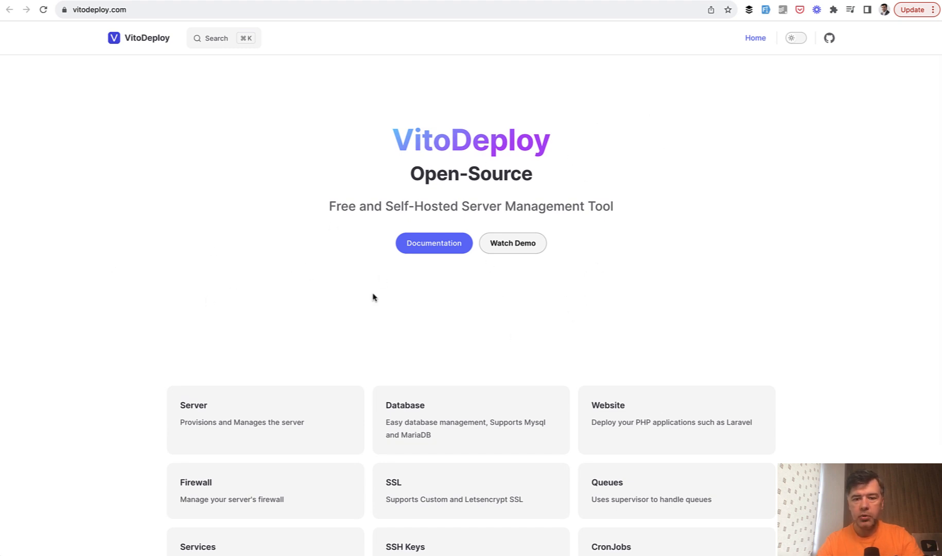
{"action": "scroll", "scroll_direction": "down", "scroll_amount": 3}
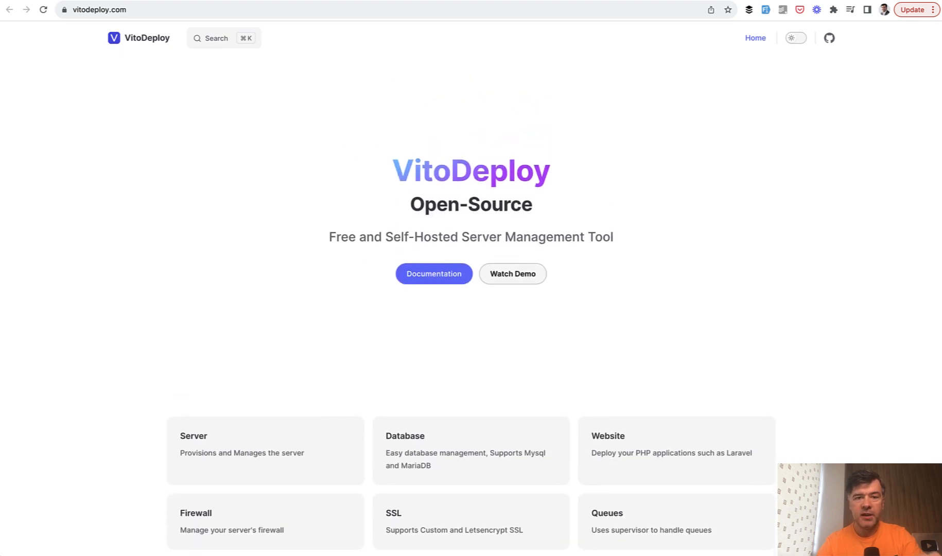
{"action": "left_click", "coordinate": [829, 39]}
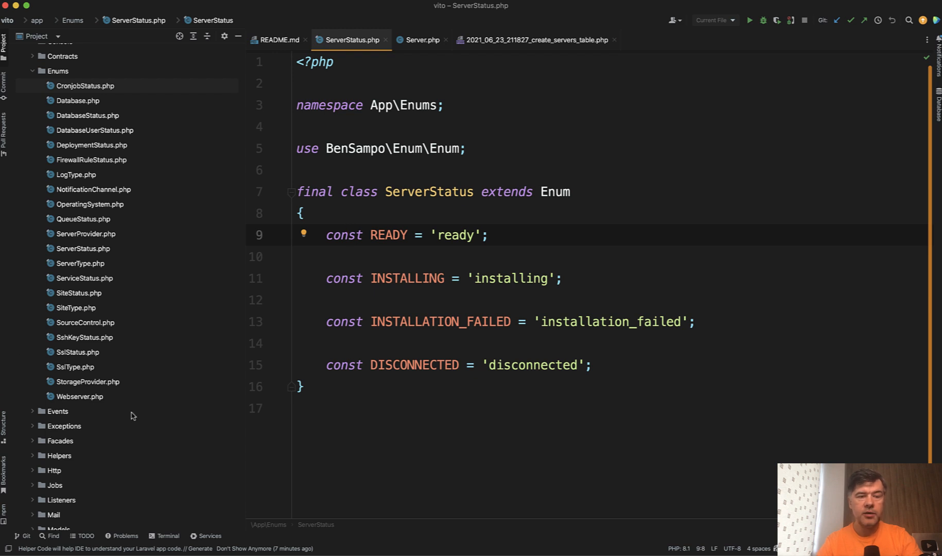
Open app/Enums/ServerStatus.php and scroll through its four status constants.
{"action": "left_click", "coordinate": [349, 235]}
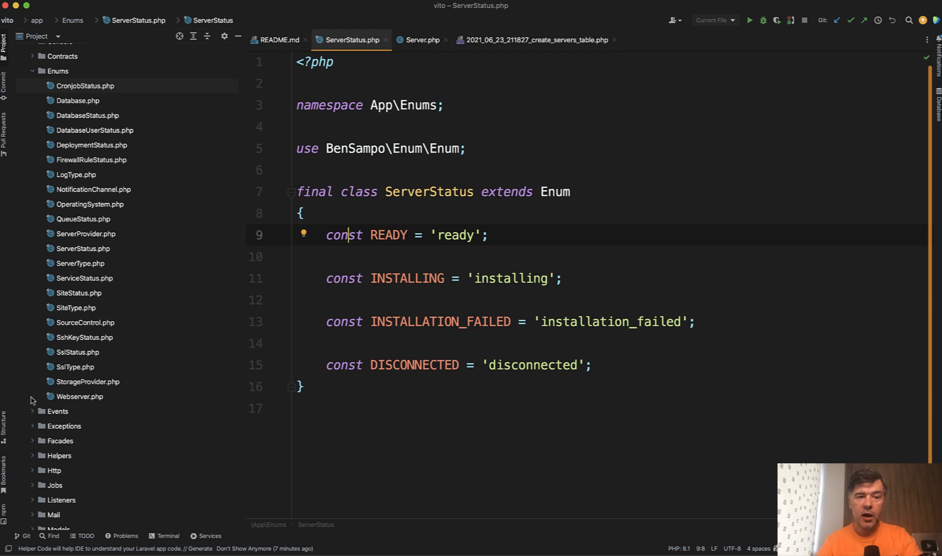
{"action": "mouse_move", "coordinate": [195, 452]}
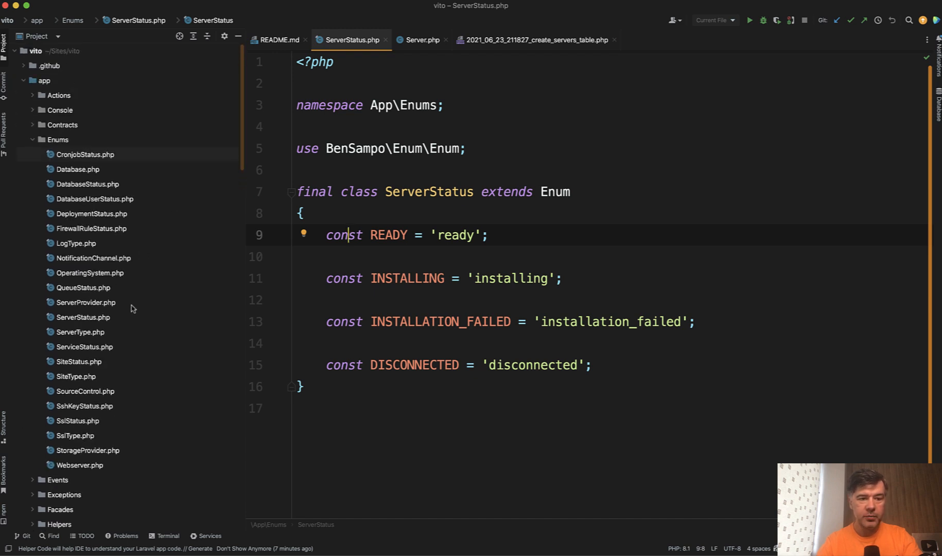
{"action": "scroll", "scroll_direction": "down", "scroll_amount": 3}
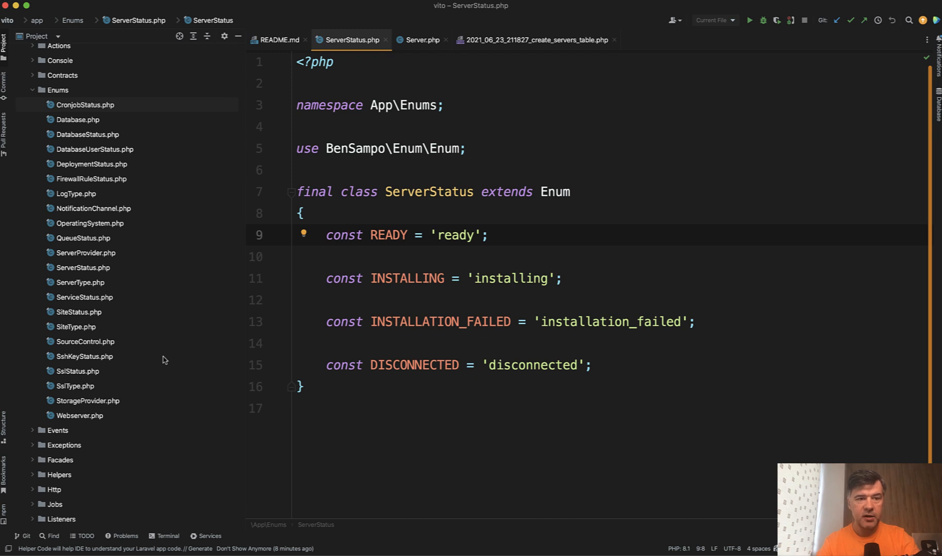
{"action": "mouse_move", "coordinate": [199, 292]}
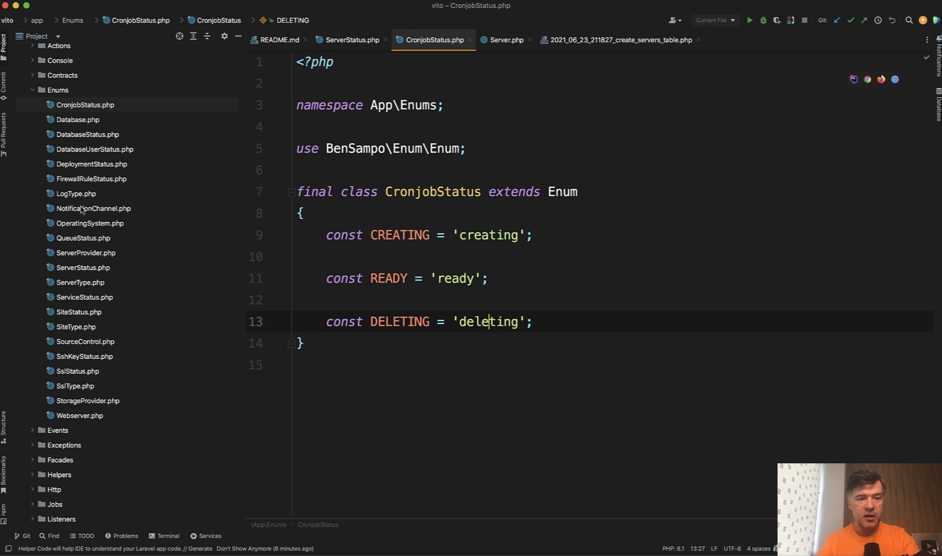
{"action": "mouse_move", "coordinate": [115, 270]}
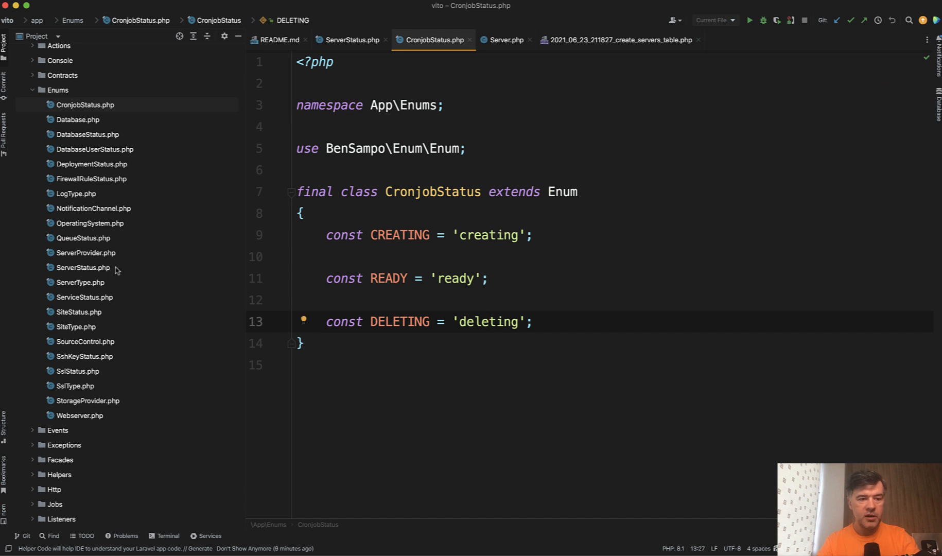
Open ServerType.php to show its REGULAR and DATABASE constants.
{"action": "left_click", "coordinate": [80, 282]}
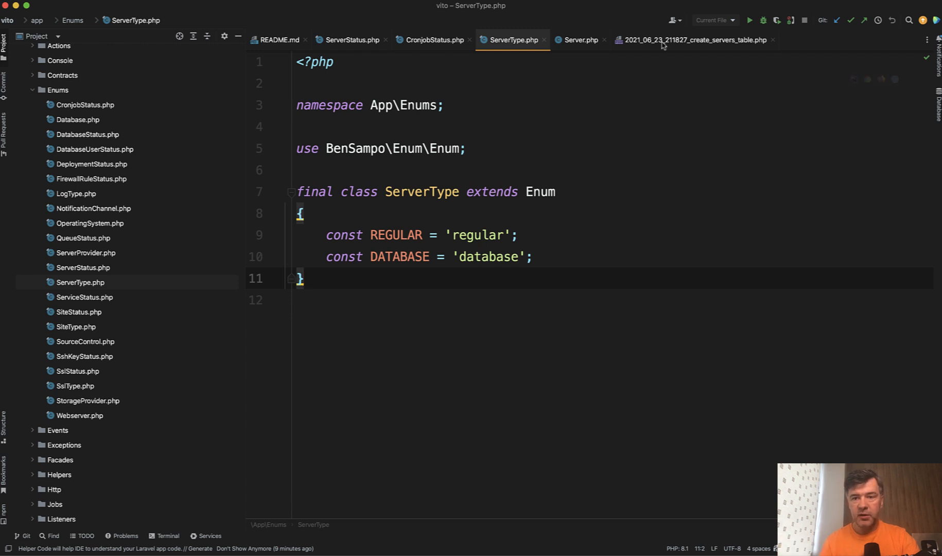
View the create_servers_table migration's status column defaulting to installing.
{"action": "left_click", "coordinate": [691, 40]}
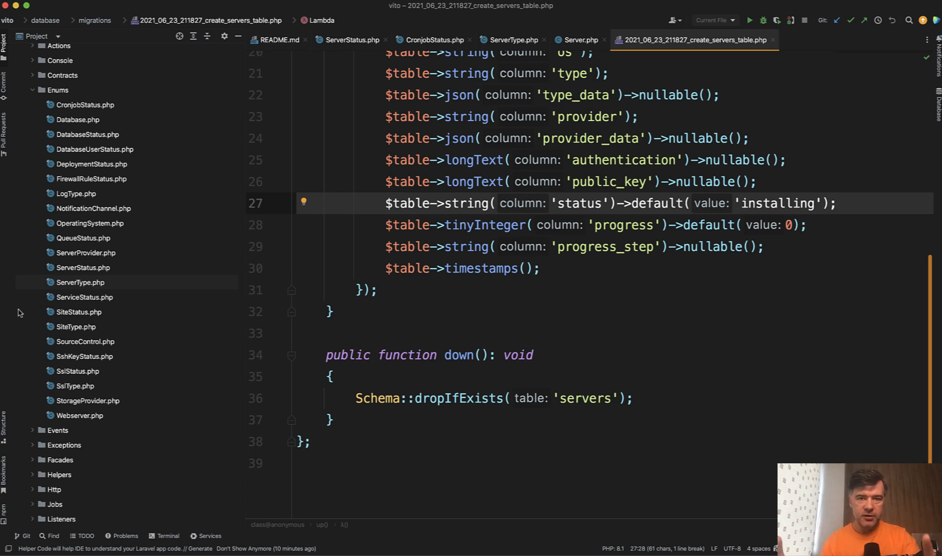
{"action": "left_click", "coordinate": [494, 203]}
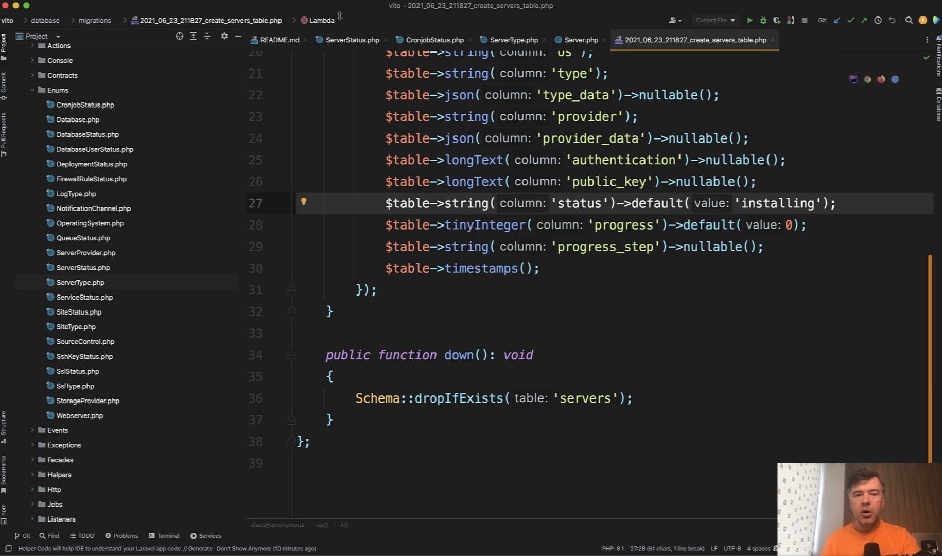
{"action": "left_click", "coordinate": [350, 40]}
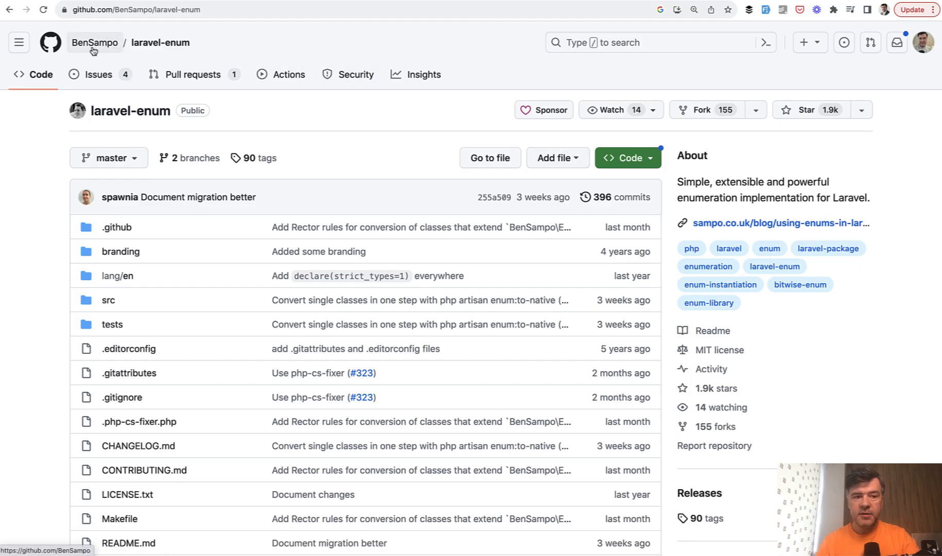
{"action": "mouse_move", "coordinate": [94, 43]}
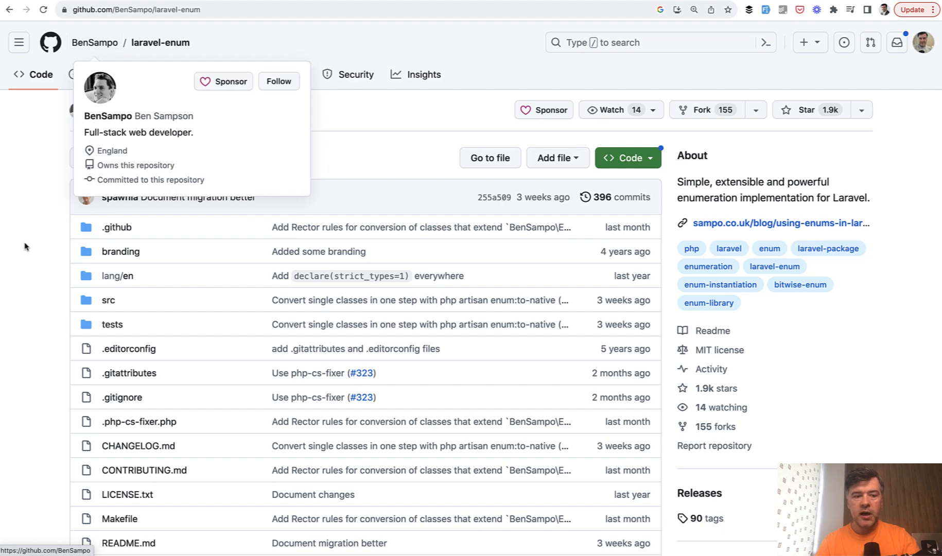
{"action": "mouse_move", "coordinate": [24, 272]}
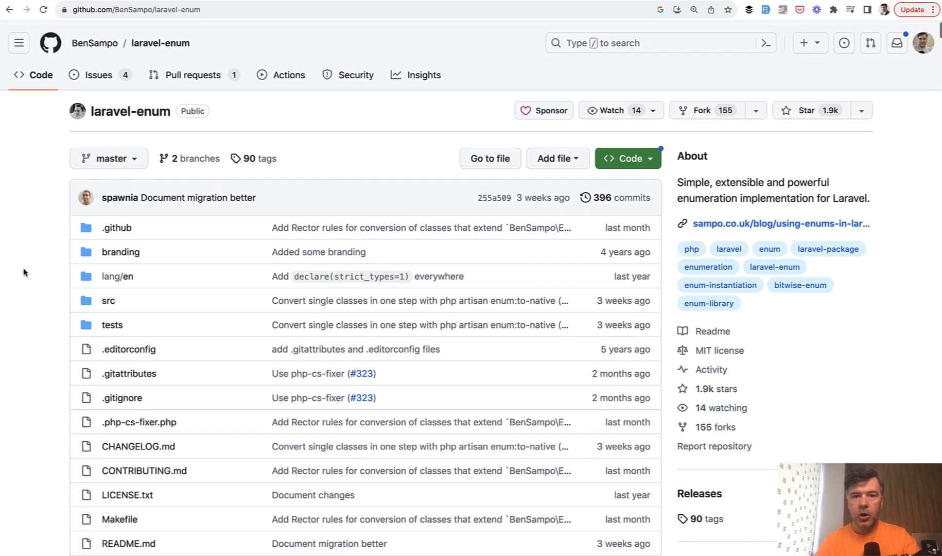
Scroll the laravel-enum README down to the About Laravel Enum feature list.
{"action": "scroll", "scroll_direction": "down", "scroll_amount": 3}
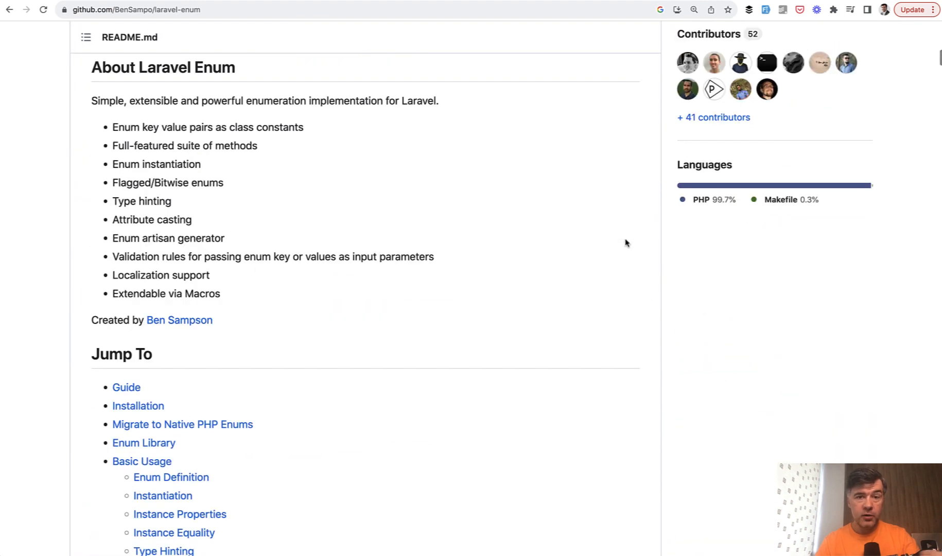
{"action": "mouse_move", "coordinate": [605, 254]}
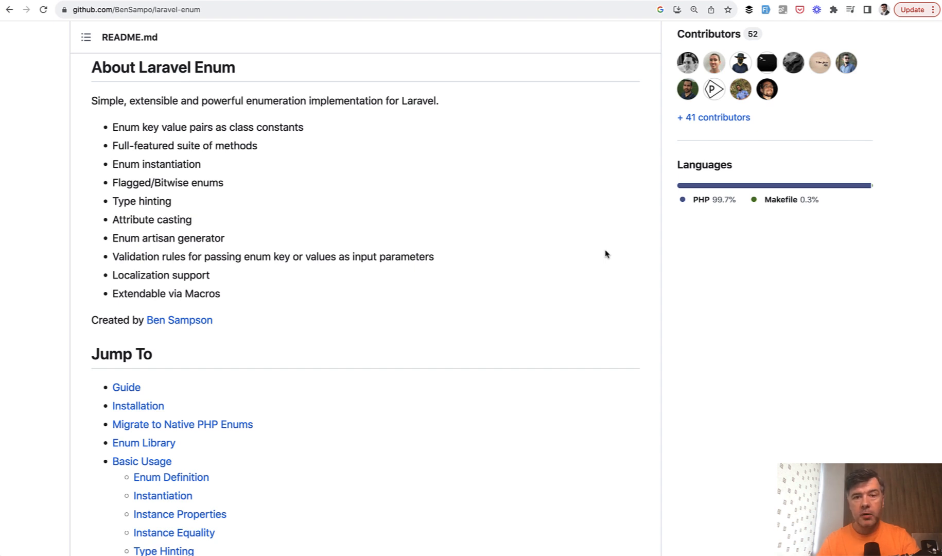
{"action": "mouse_move", "coordinate": [472, 228]}
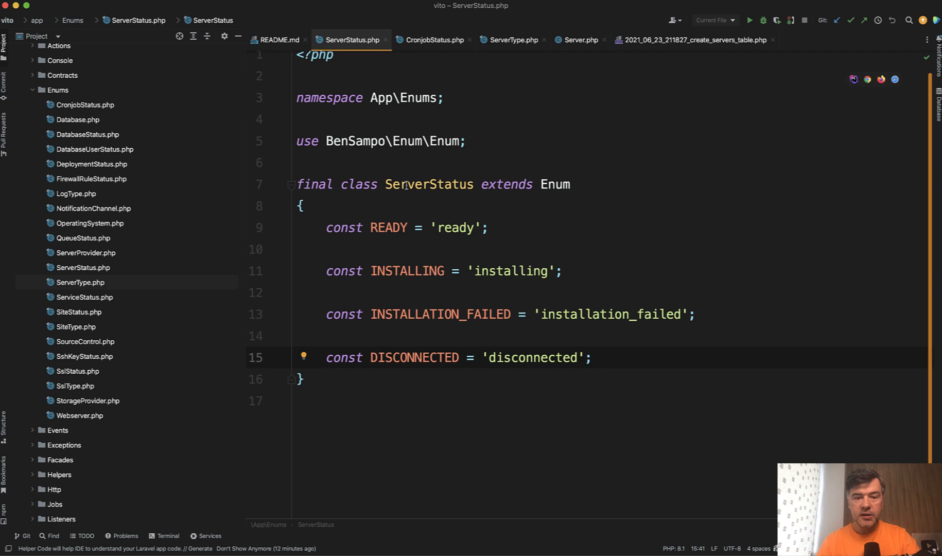
Run Find Usages on ServerStatus and expand the resources/views/livewire/servers results group.
{"action": "right_click", "coordinate": [429, 184]}
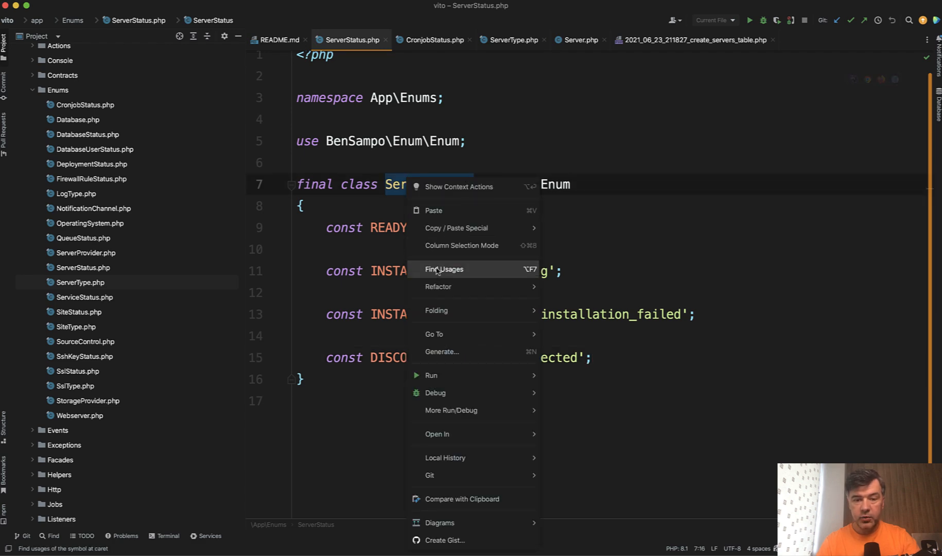
{"action": "left_click", "coordinate": [444, 269]}
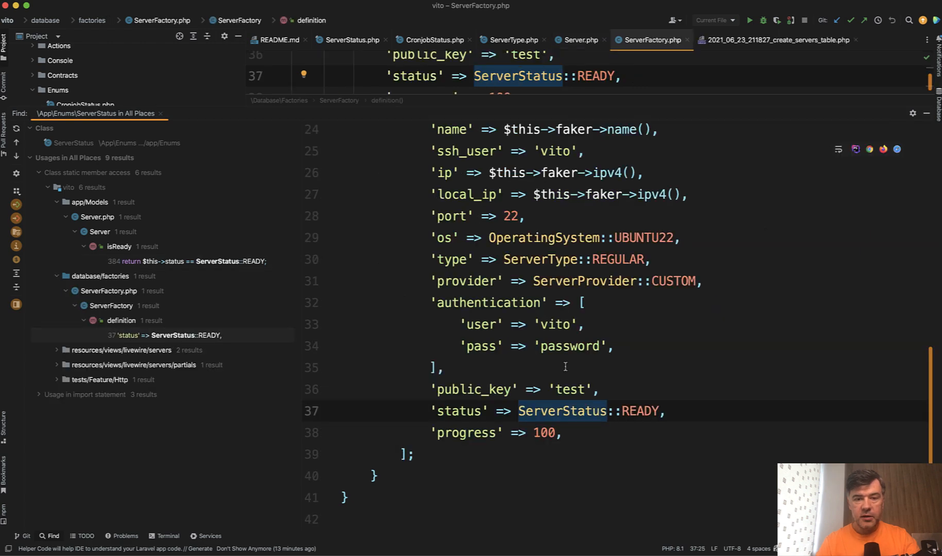
{"action": "scroll", "scroll_direction": "down", "scroll_amount": 3}
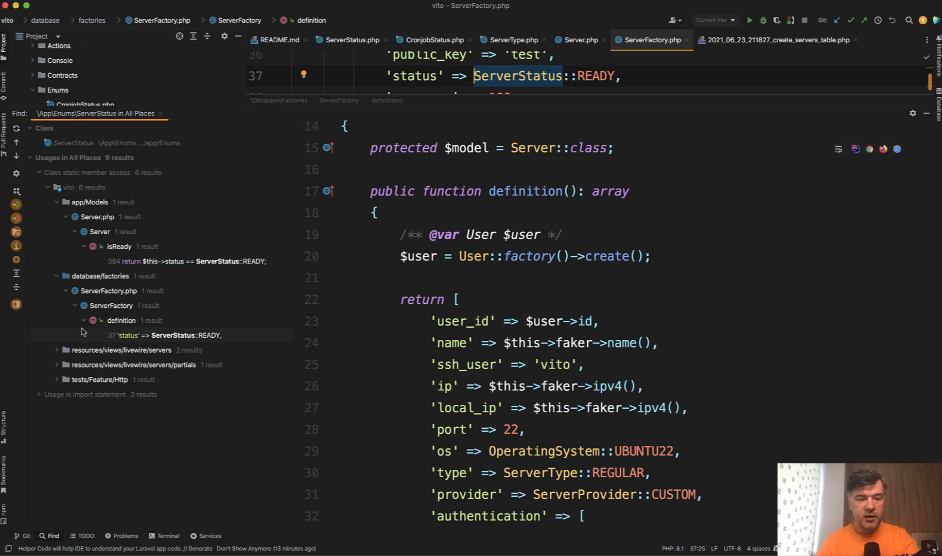
{"action": "left_click", "coordinate": [57, 350]}
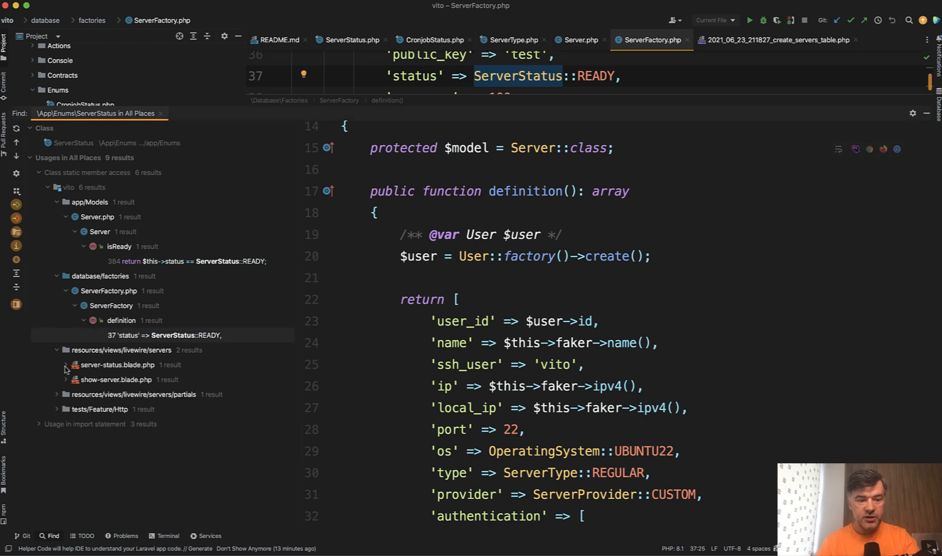
{"action": "left_click", "coordinate": [65, 365]}
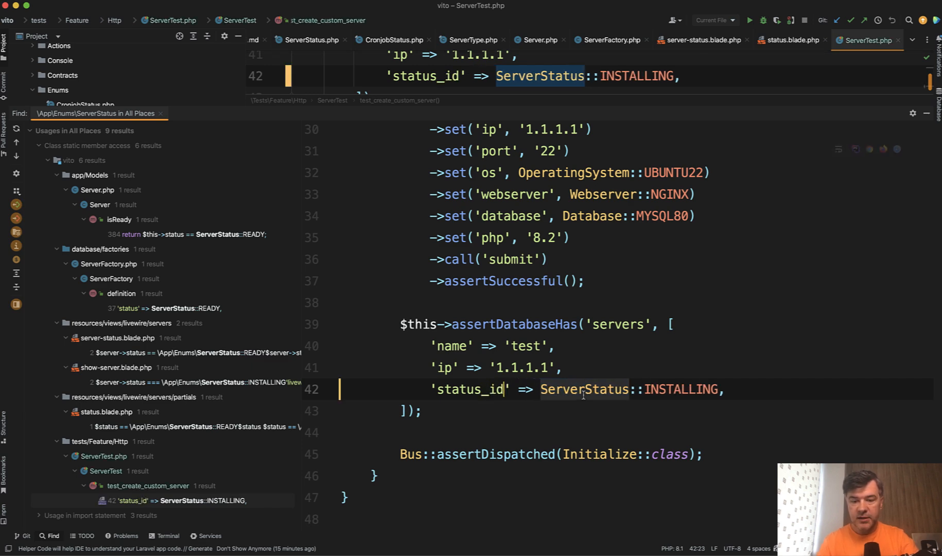
Change line 42's assertion to 'status' => 'installing' instead of ServerStatus::INSTALLING.
{"action": "type", "text": "1,"}
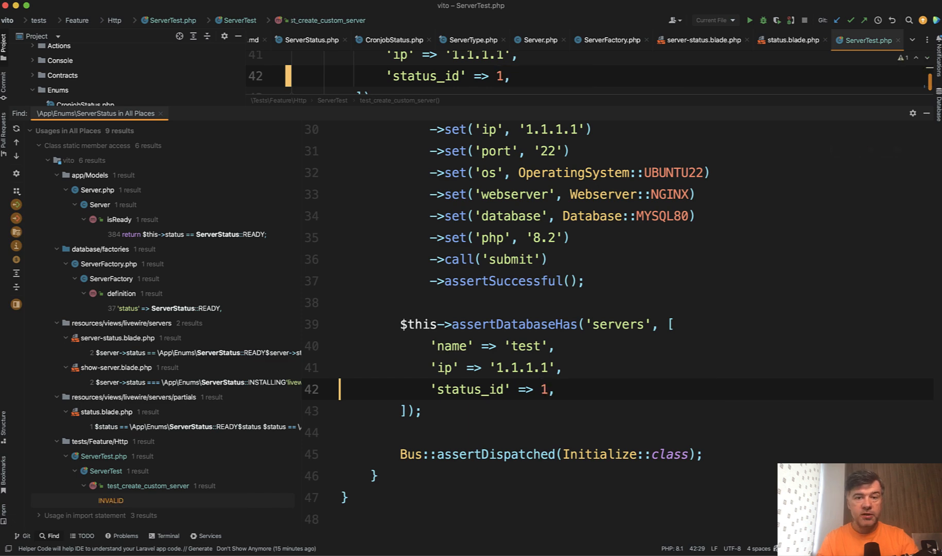
{"action": "left_click", "coordinate": [547, 390]}
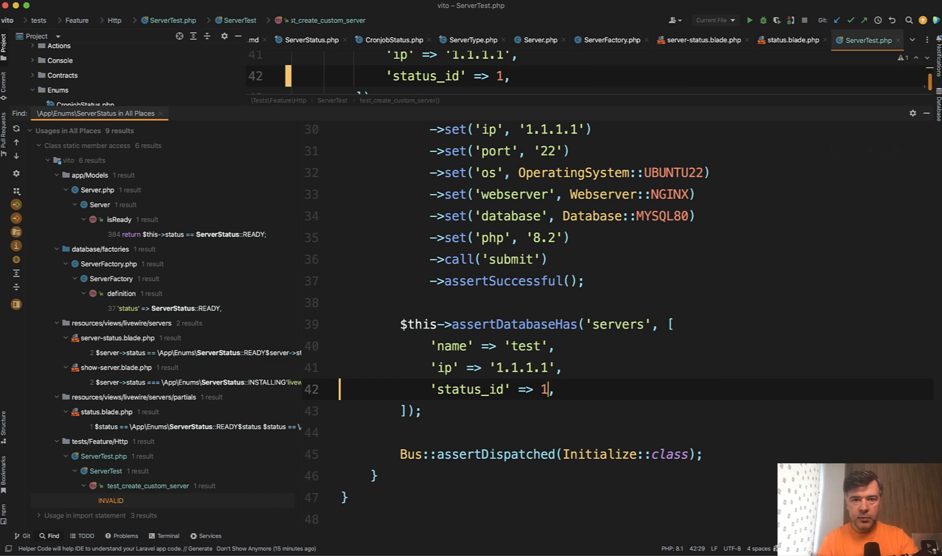
{"action": "type", "text": "ServerStatus::INSTALLING"}
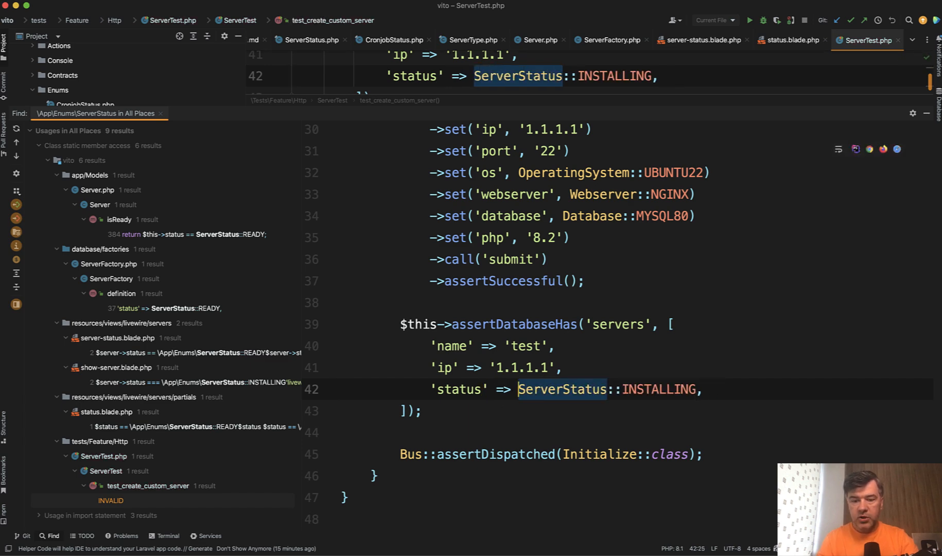
{"action": "type", "text": "'instal'"}
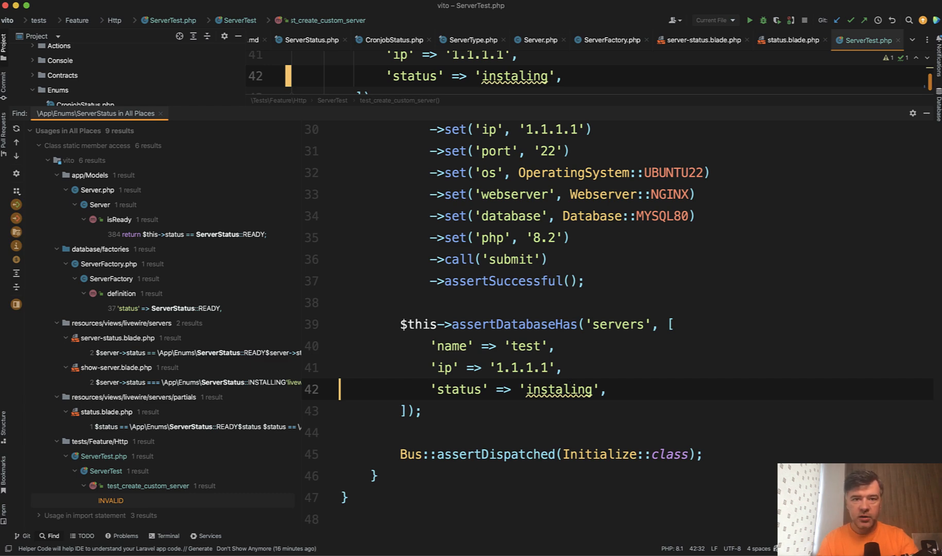
{"action": "type", "text": "l"}
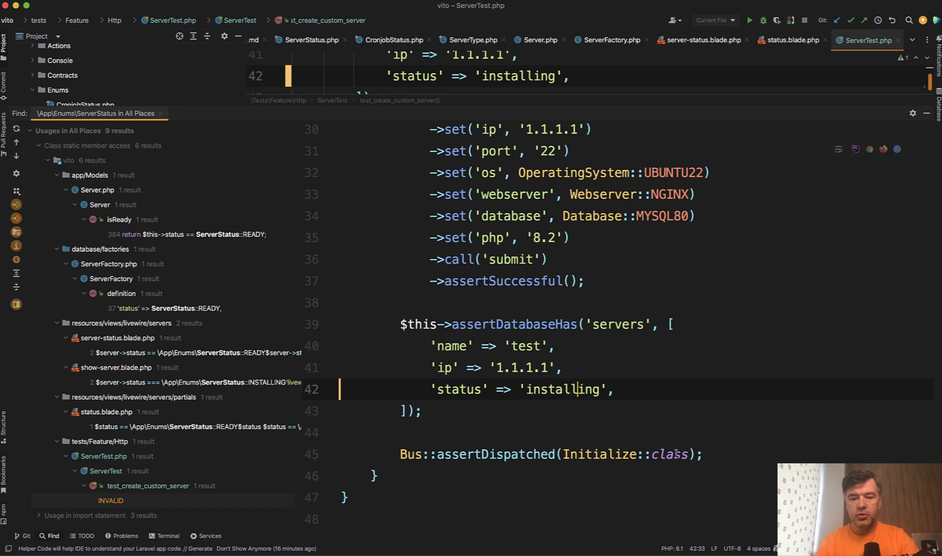